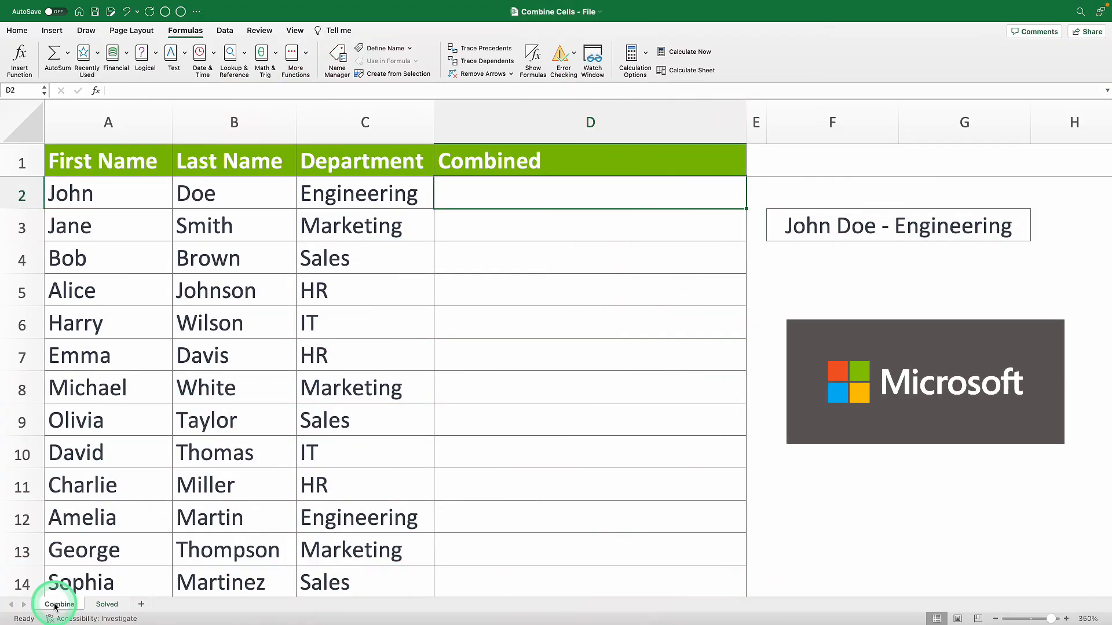
# Write the sample result 'John Doe - Engineering' by hand as the target text
pyautogui.click(234, 355)
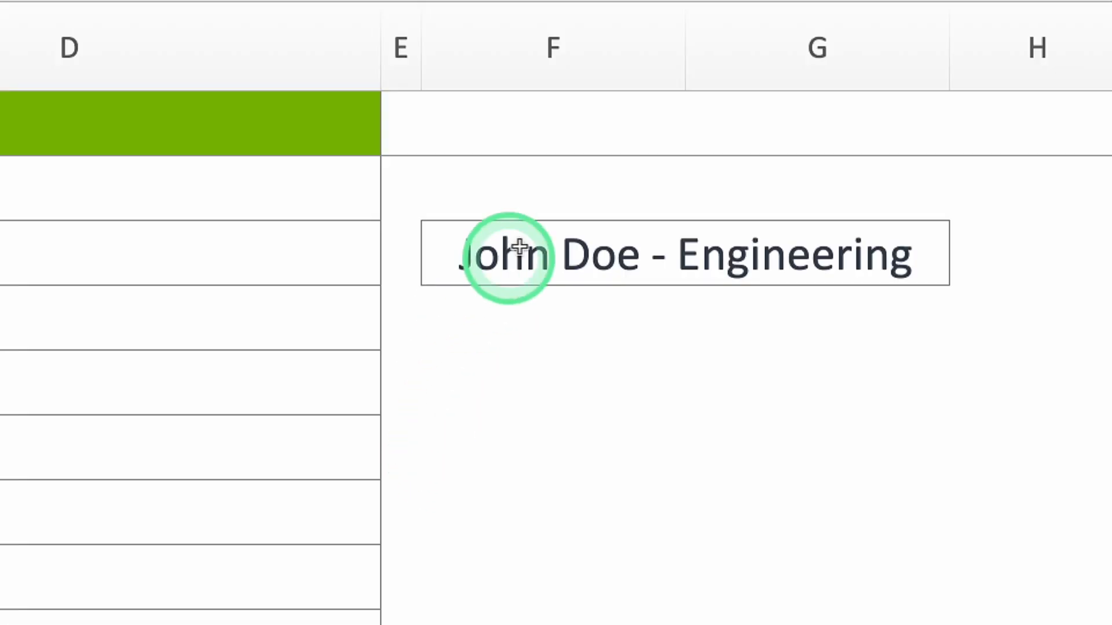
pyautogui.moveTo(754, 260)
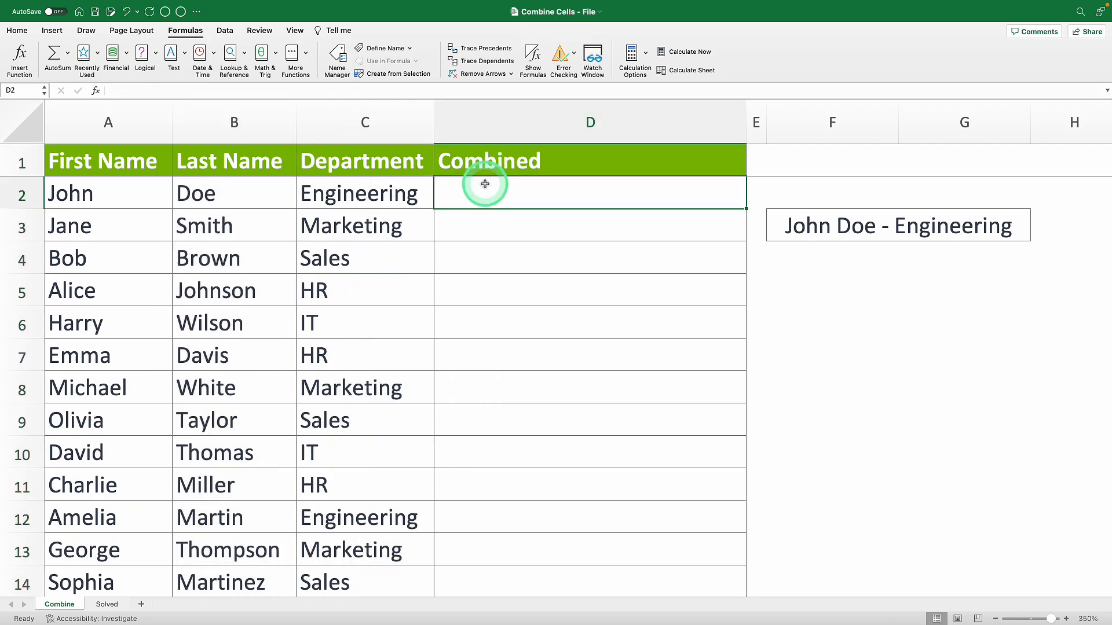
pyautogui.write('John')
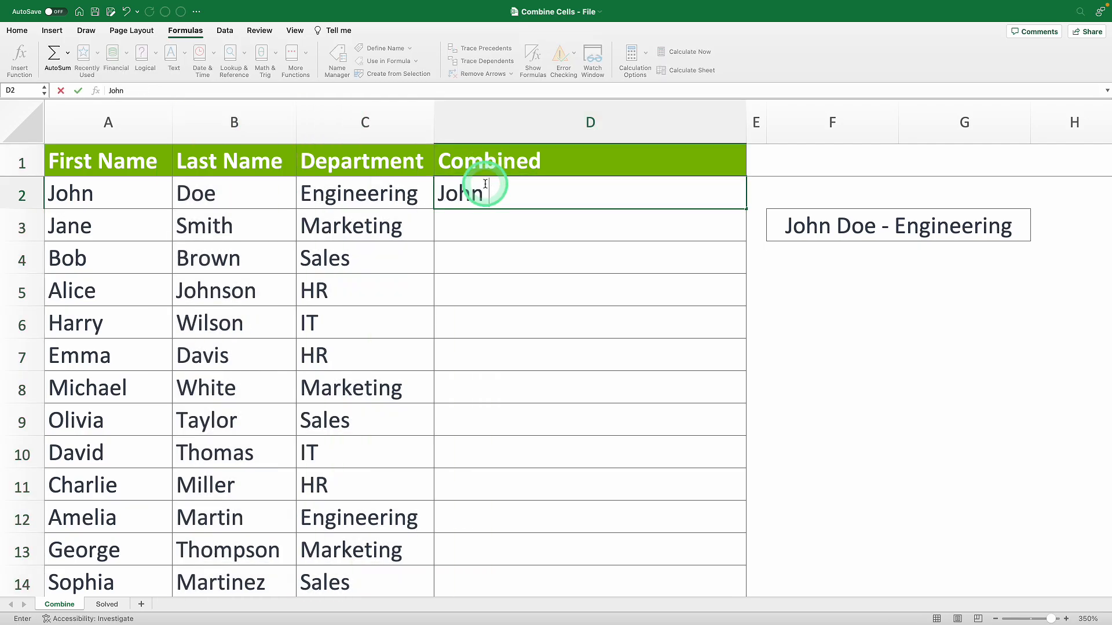
pyautogui.write('Doe - E')
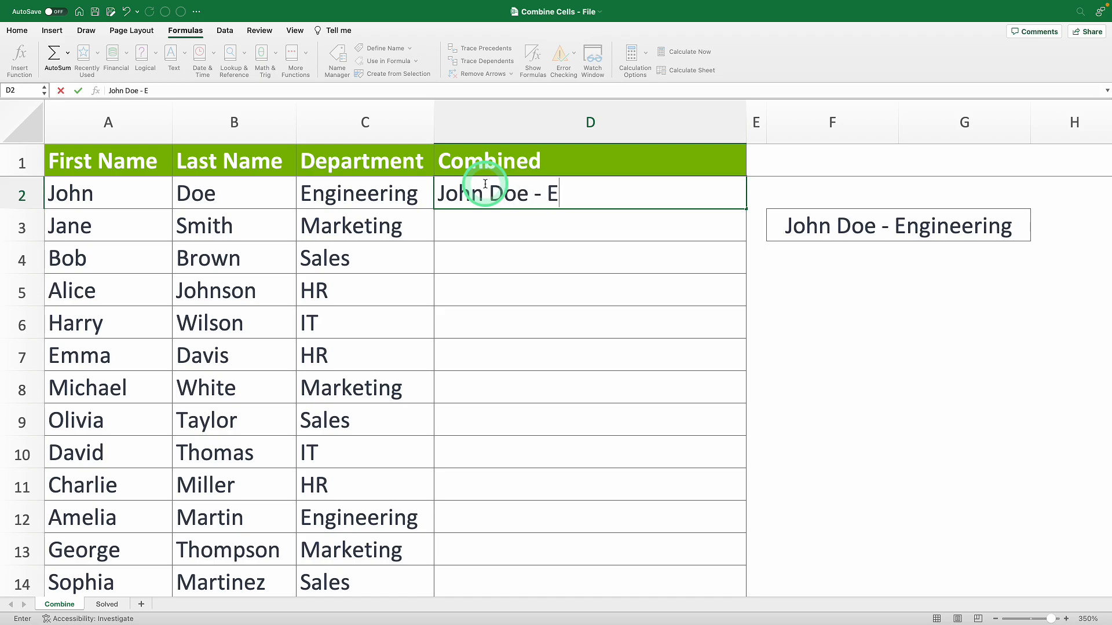
pyautogui.write('ngineerin')
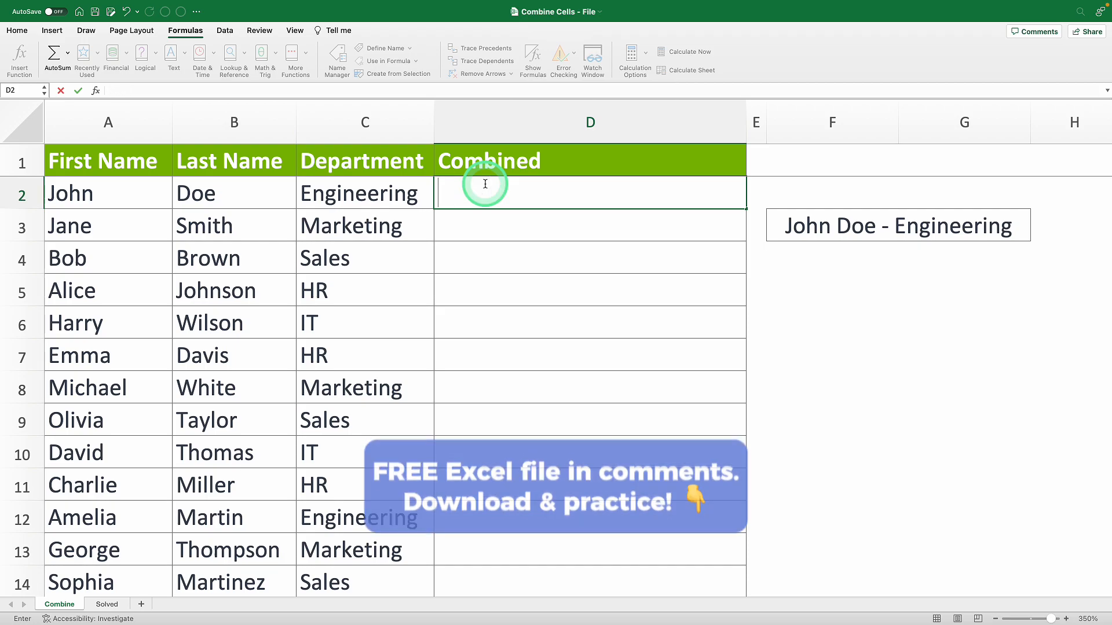
# Enter =A2&B2 in D2, producing 'JohnDoe', and reopen it for editing
pyautogui.write('=')
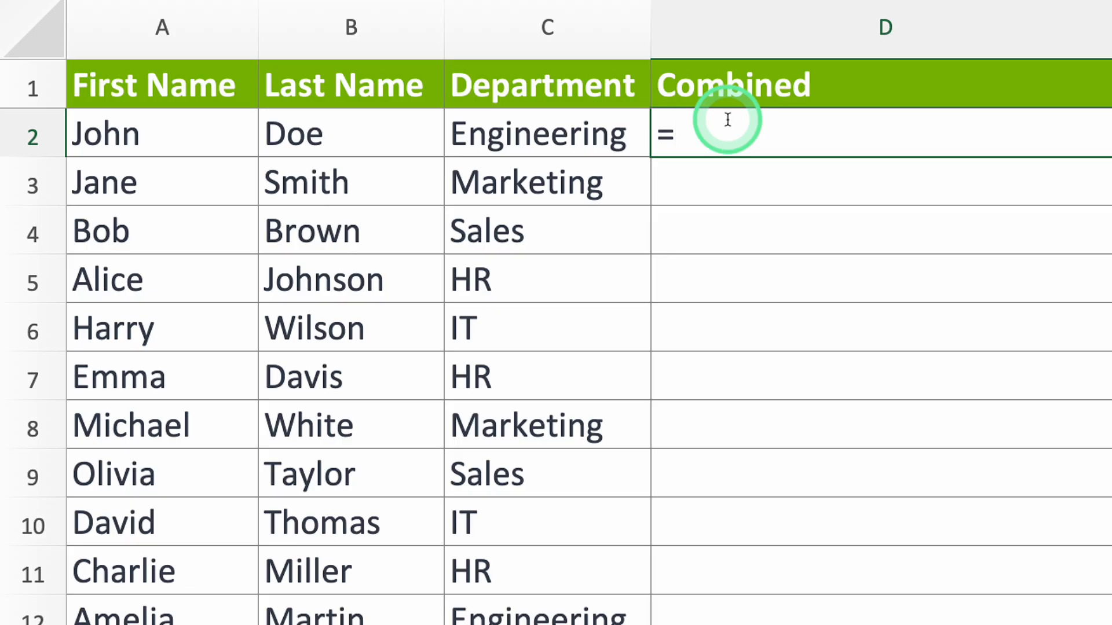
pyautogui.click(162, 133)
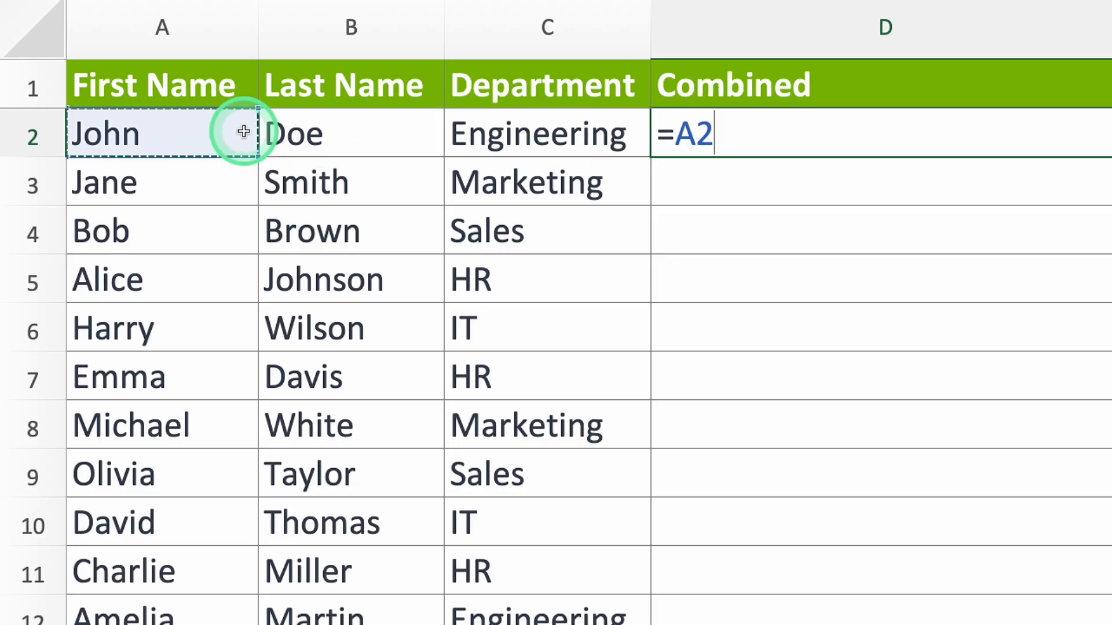
pyautogui.write('&B2')
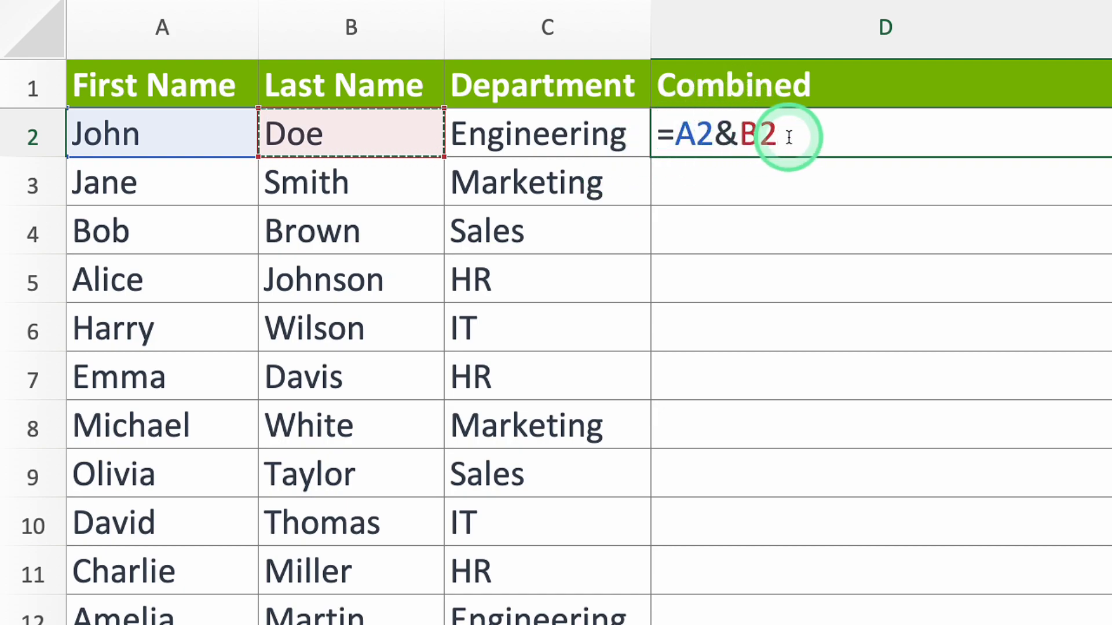
pyautogui.press('Enter')
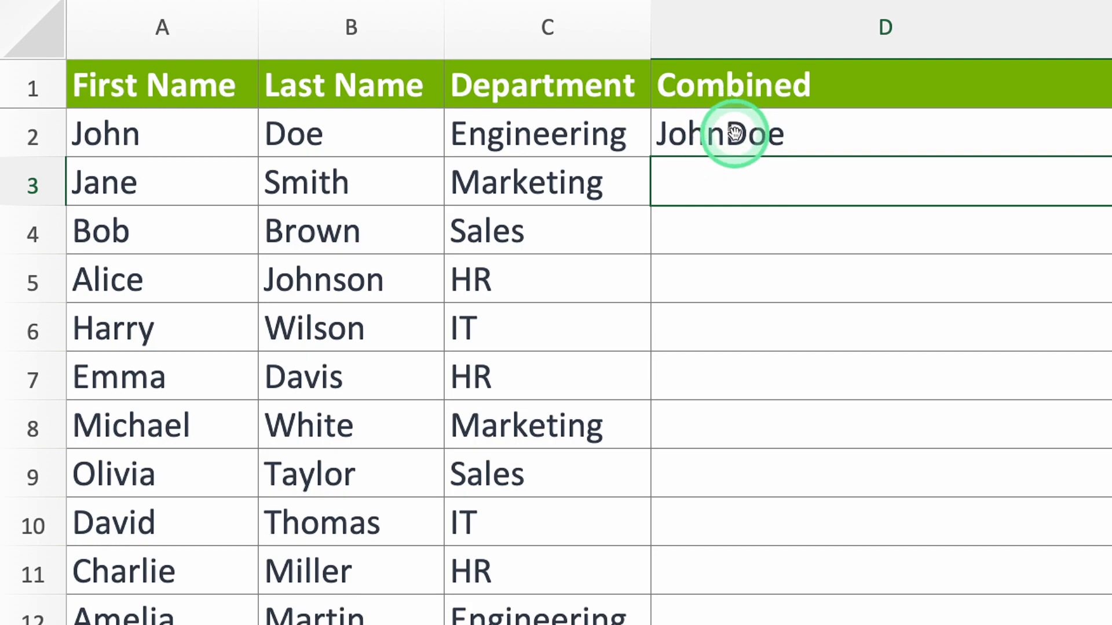
pyautogui.write('=A2&B2')
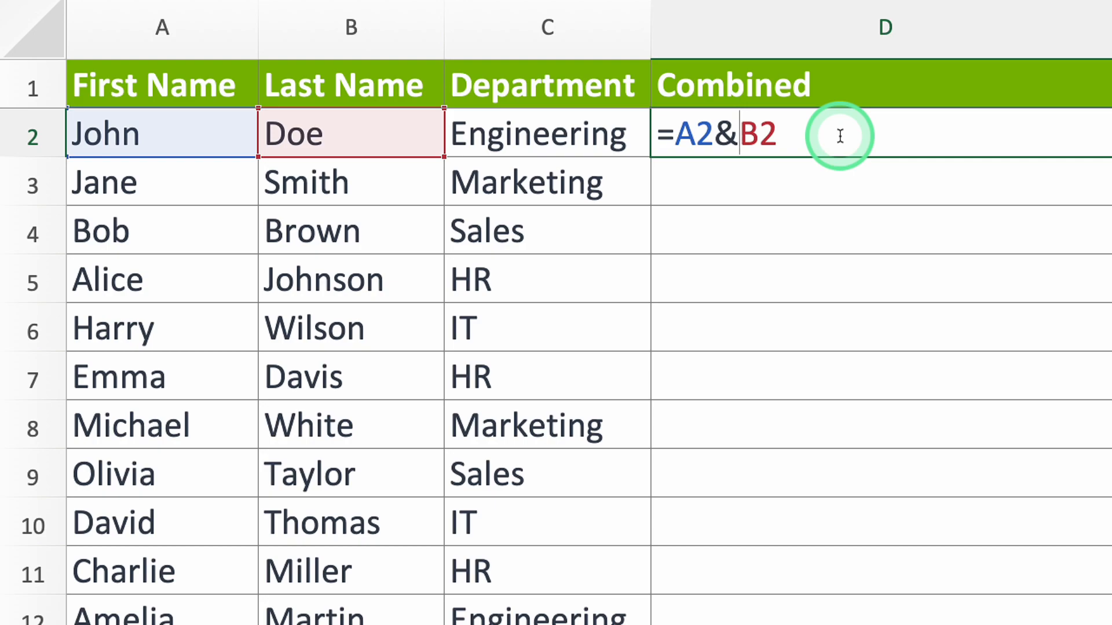
# Begin inserting a quoted space so the formula reads =A2&" "&B2
pyautogui.write('"')
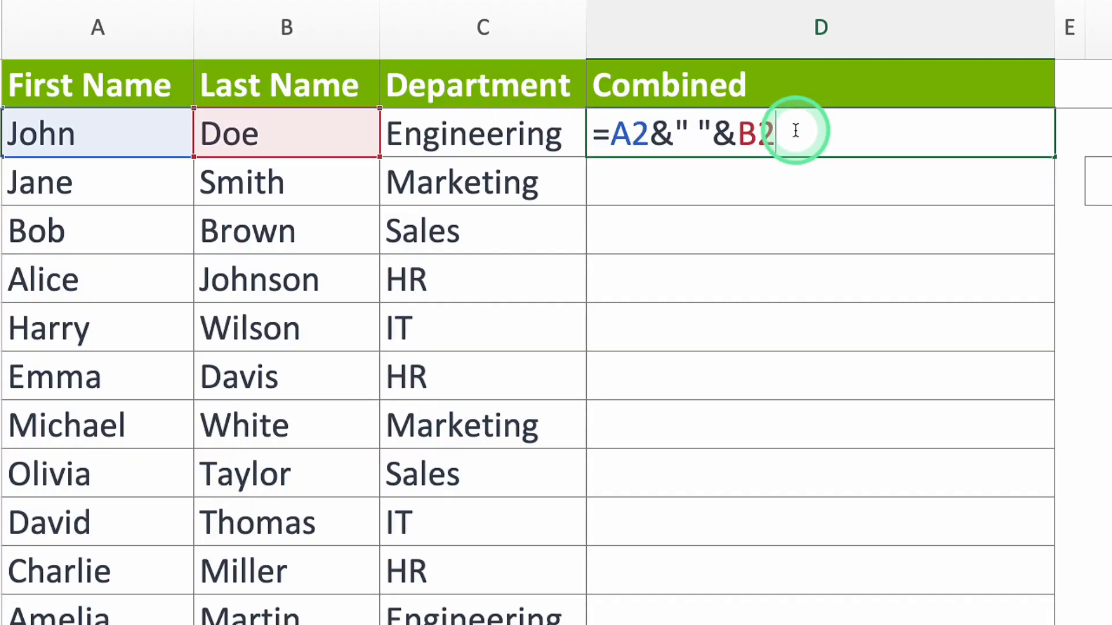
# Extend D2 to =A2&" "&B2&" "&"-"&" "&C2, giving 'John Doe - Engineering'
pyautogui.write('&" "')
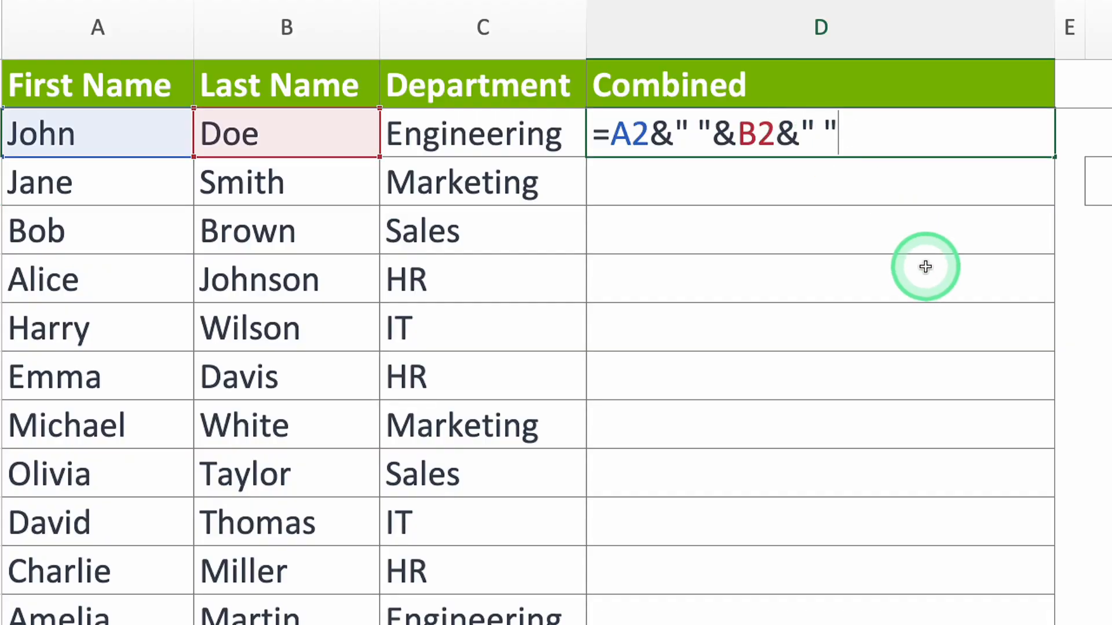
pyautogui.write('&"-')
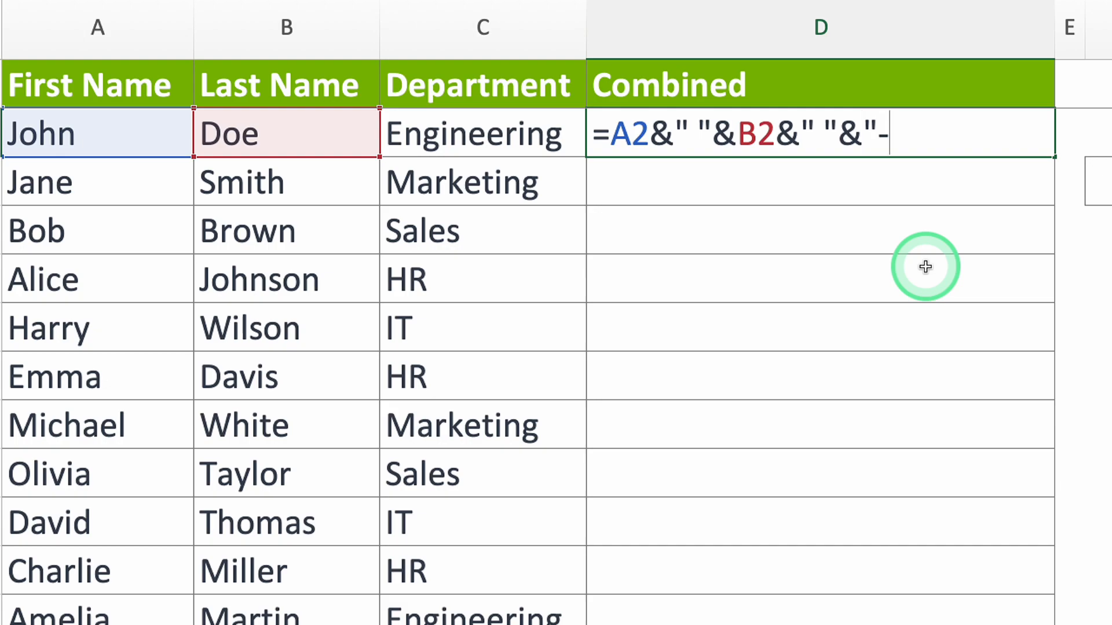
pyautogui.write('"')
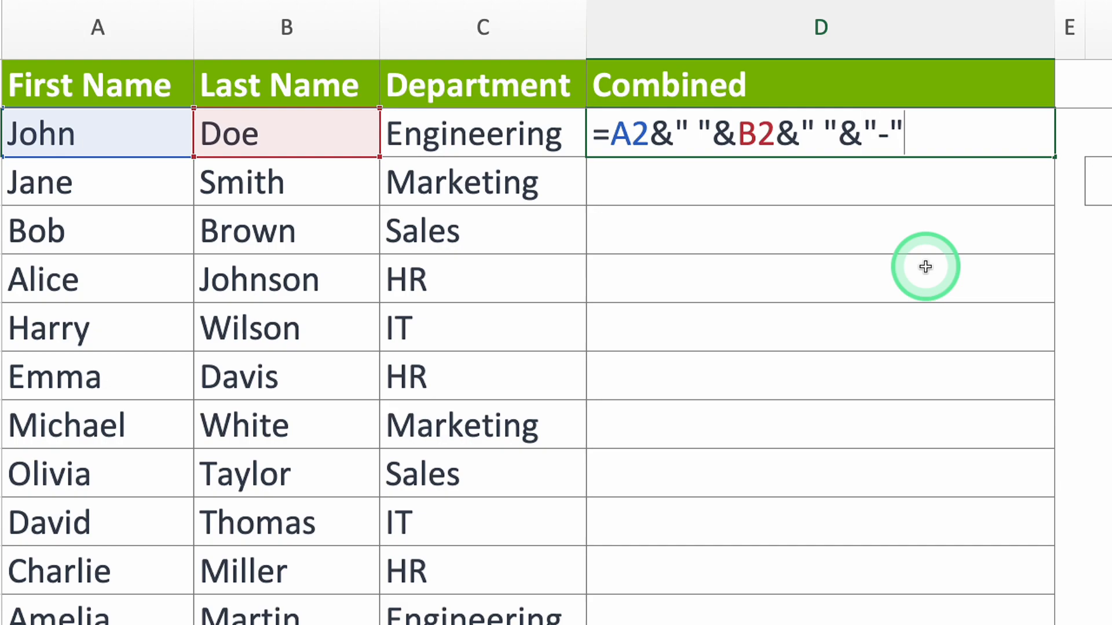
pyautogui.write('&')
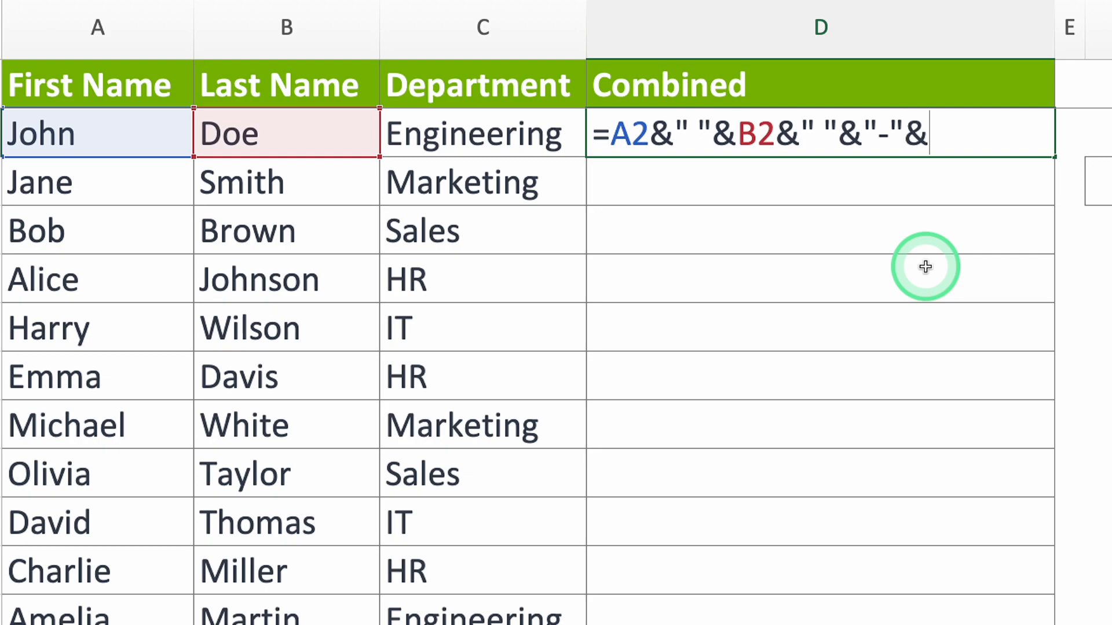
pyautogui.write('" "&')
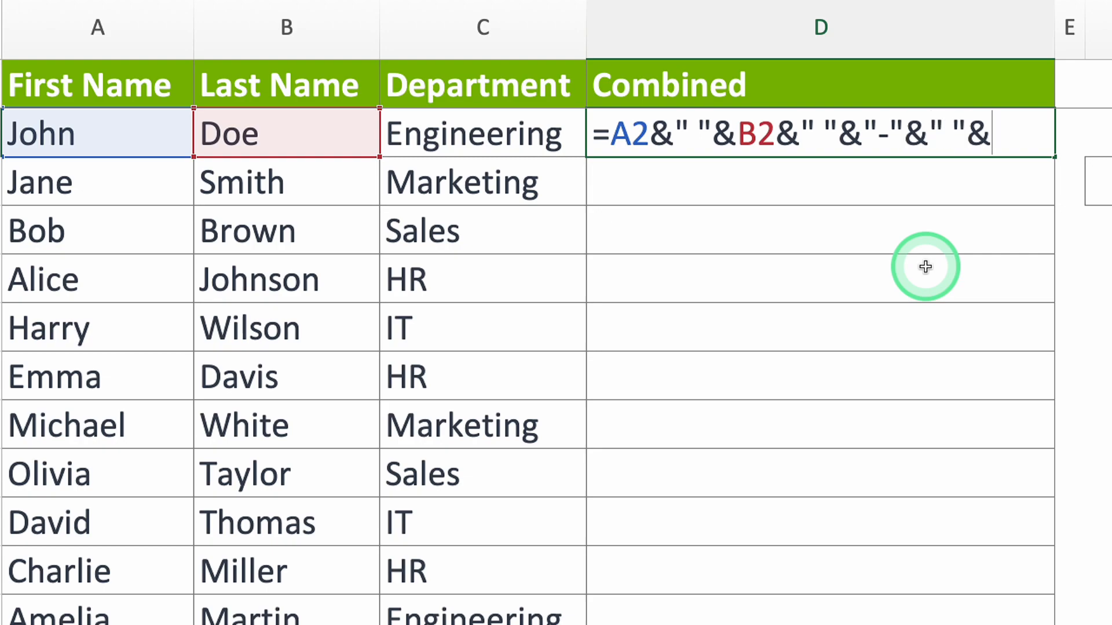
pyautogui.click(483, 133)
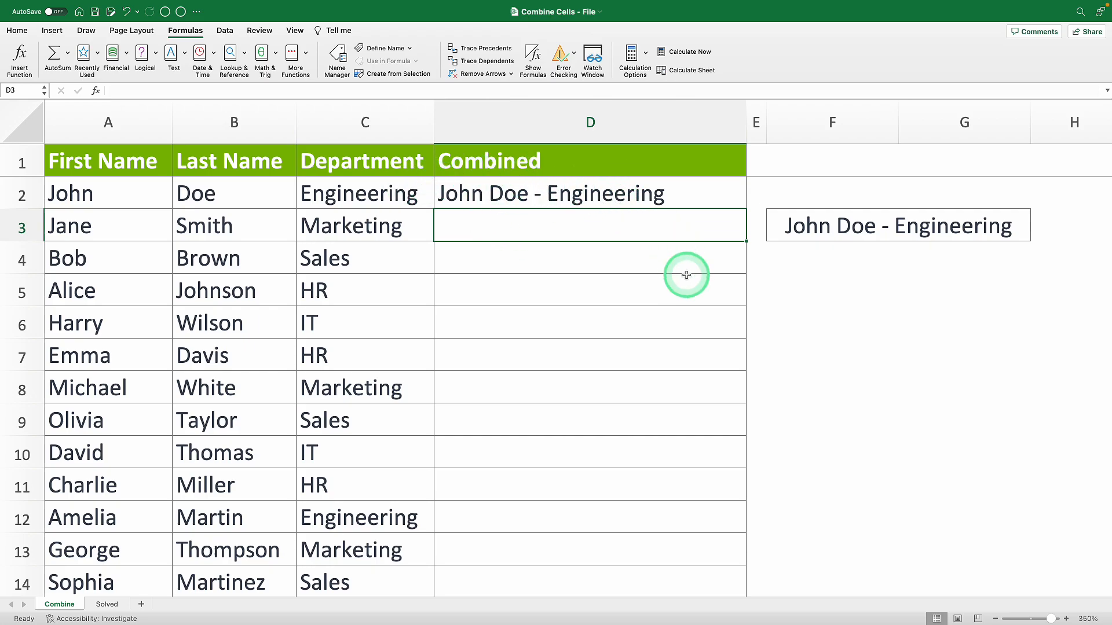
pyautogui.click(590, 193)
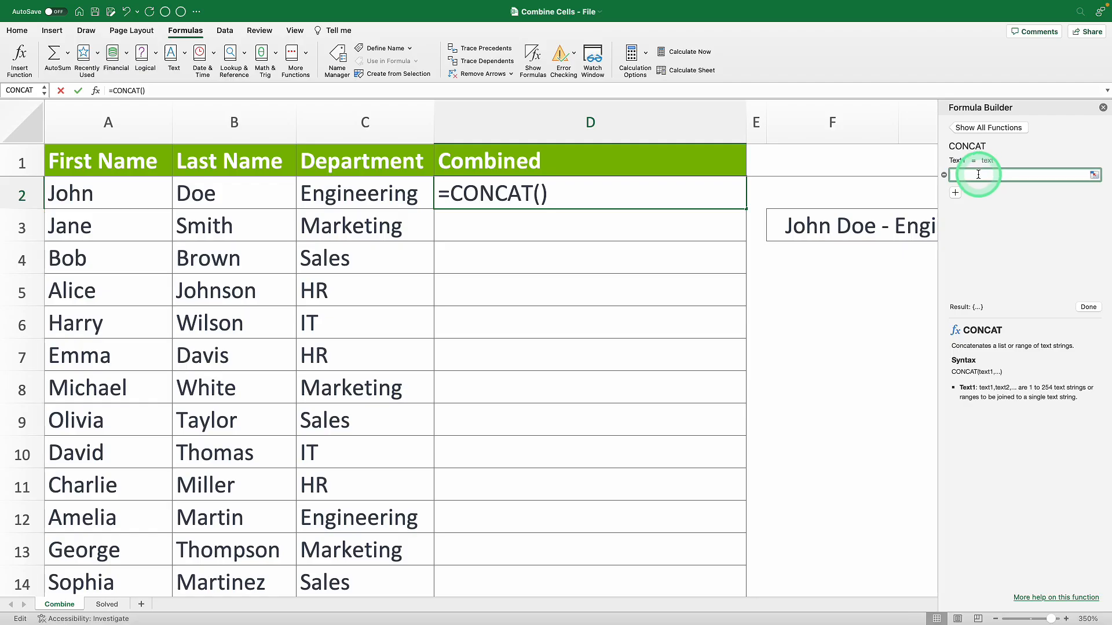
# Set CONCAT arguments A2, " ", and B2 for first name, space, last name
pyautogui.click(108, 194)
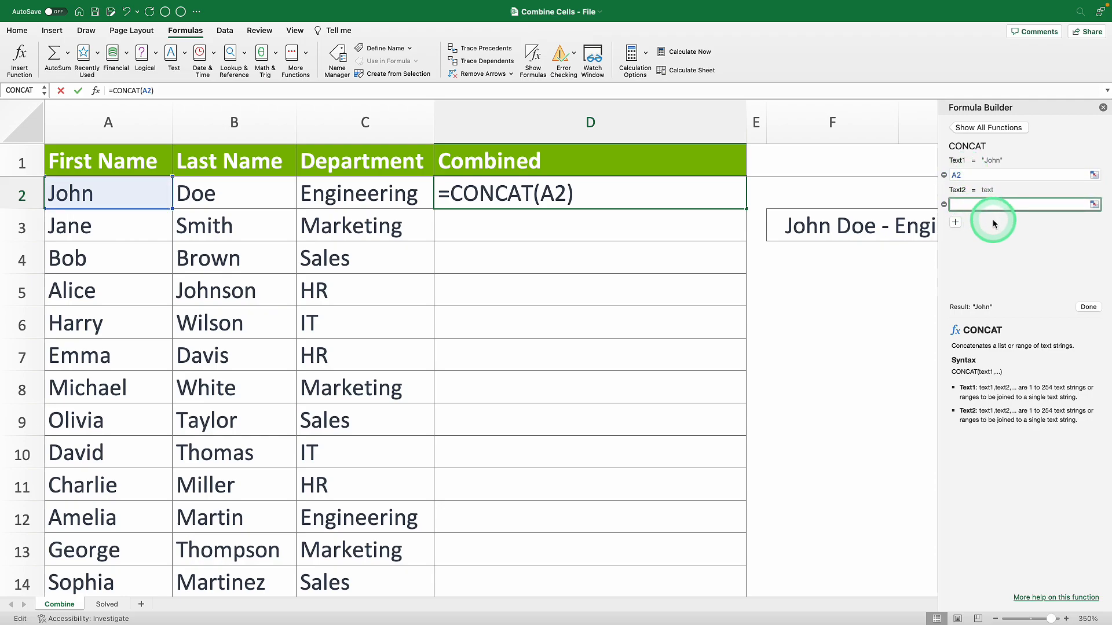
pyautogui.write('" "')
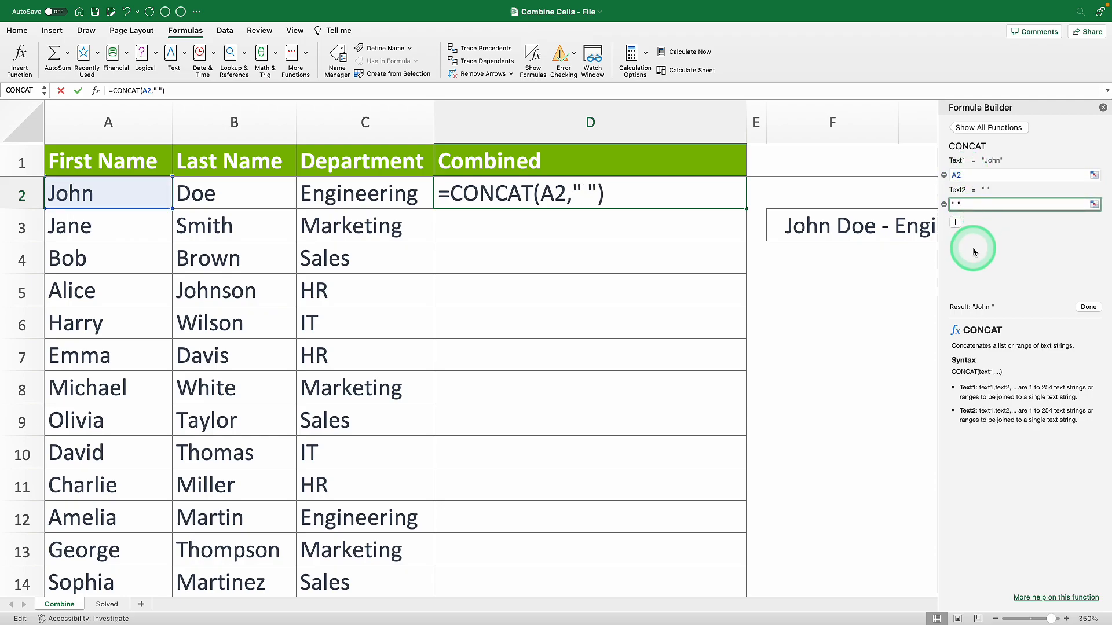
pyautogui.click(955, 222)
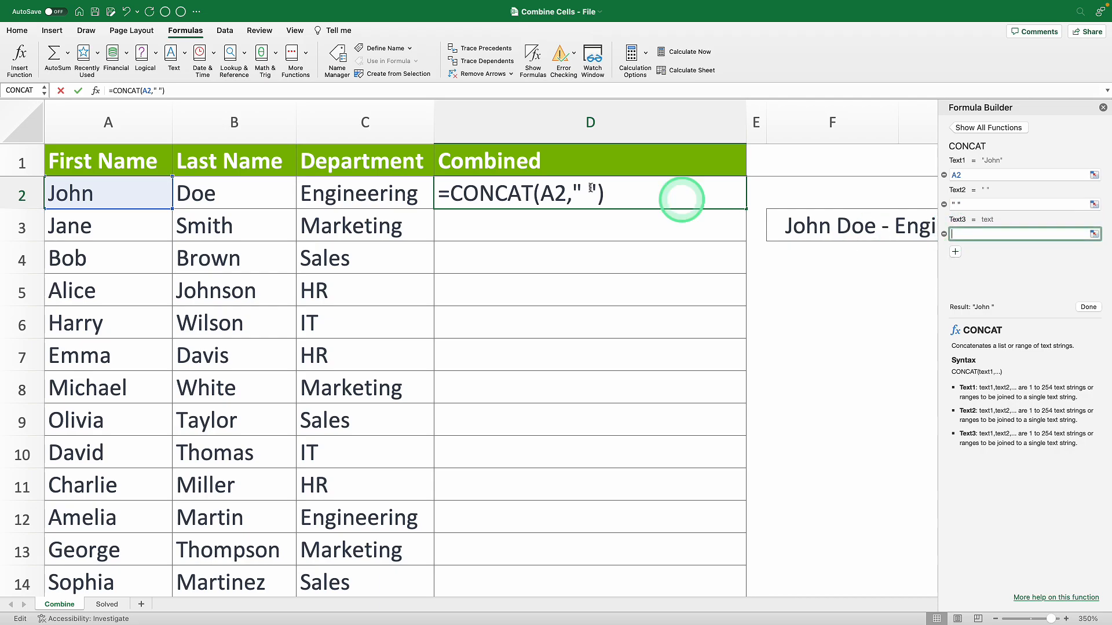
pyautogui.click(234, 193)
pyautogui.write('"')
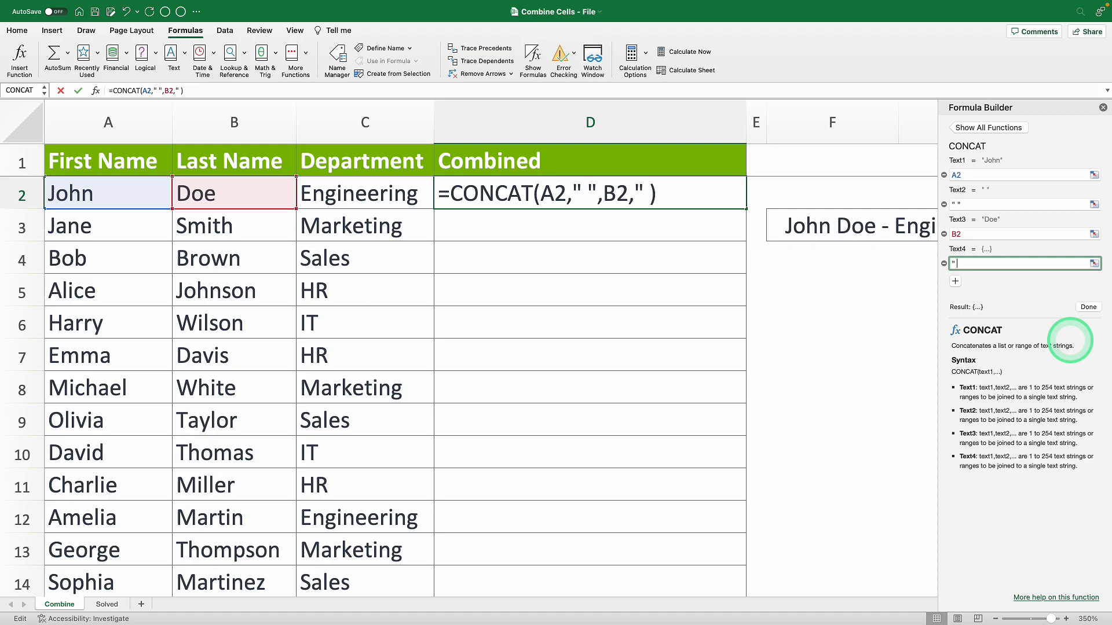
# Add arguments "-", " ", and C2, then confirm CONCAT showing 'John Doe - Engineering'
pyautogui.click(954, 281)
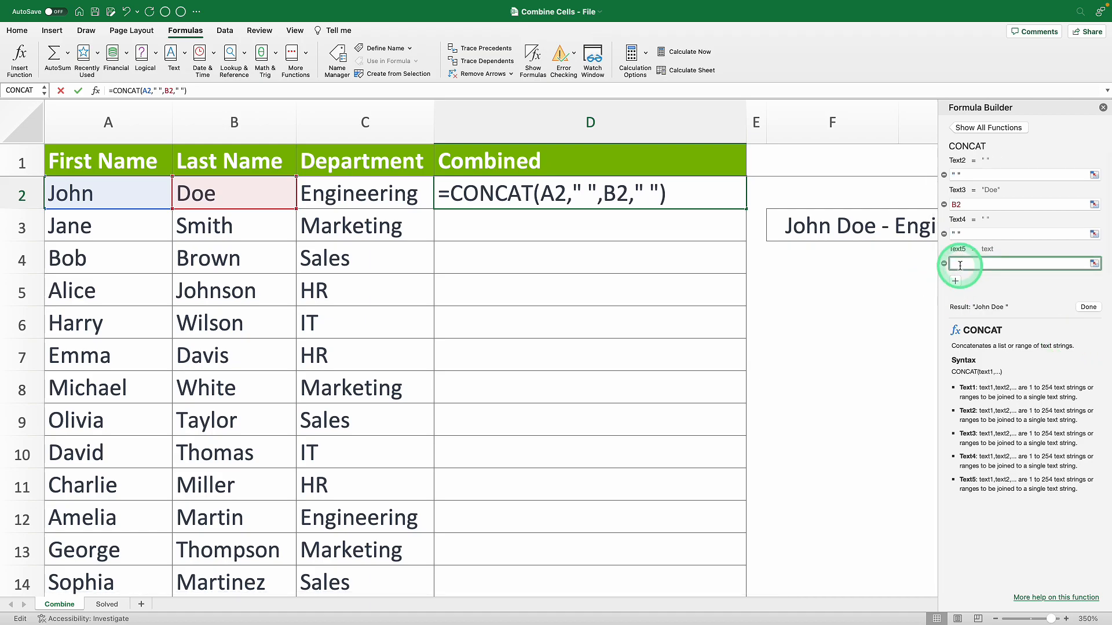
pyautogui.write('"-')
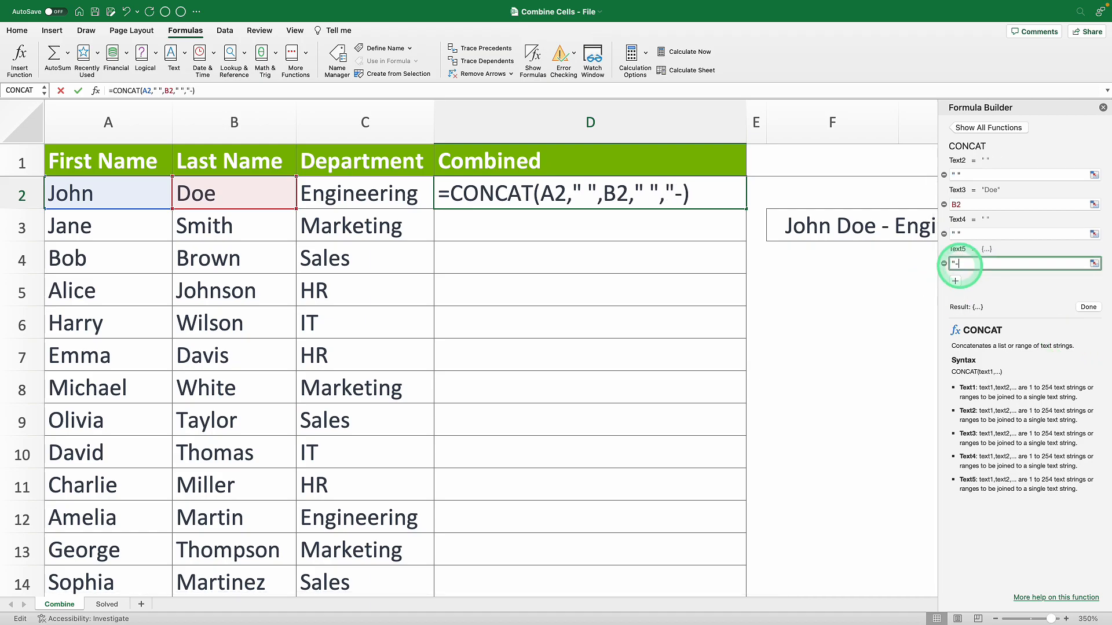
pyautogui.click(944, 263)
pyautogui.write('" "')
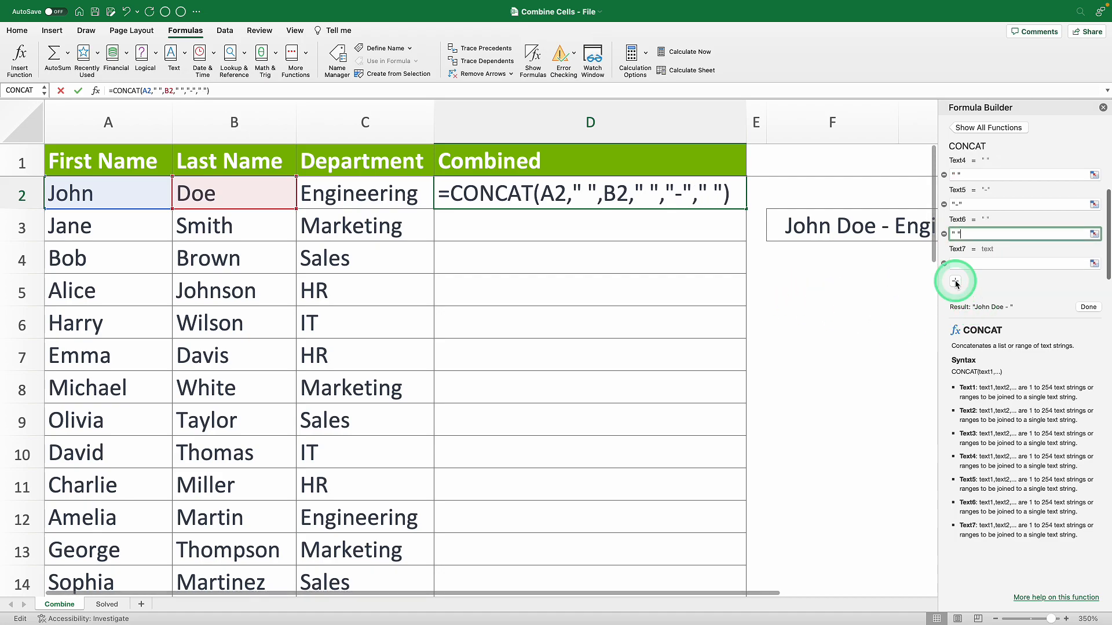
pyautogui.click(364, 193)
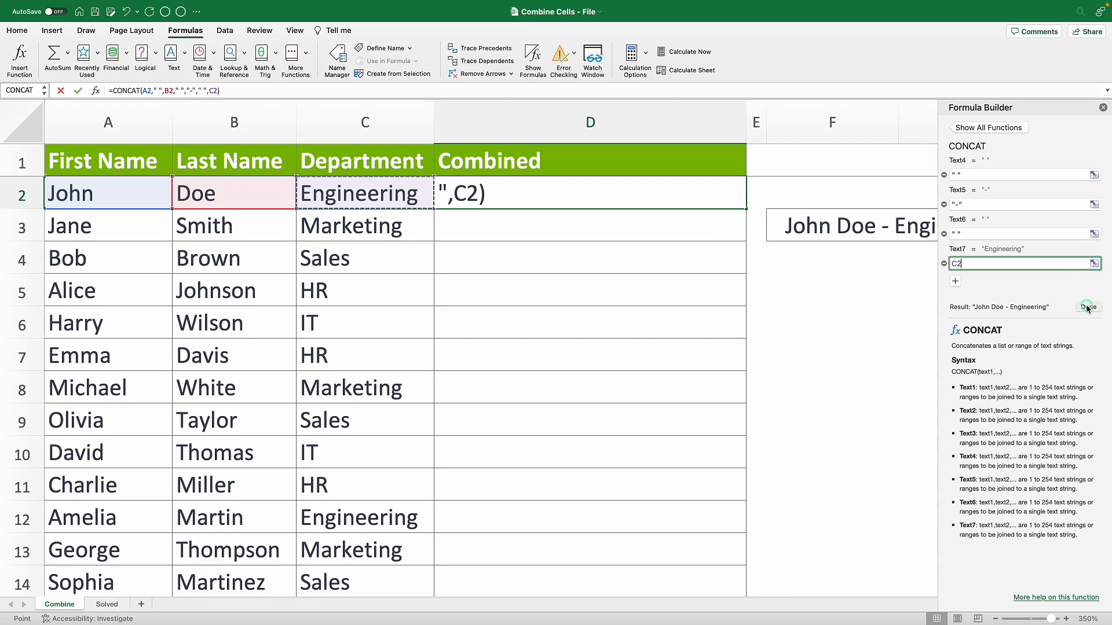
pyautogui.click(1087, 306)
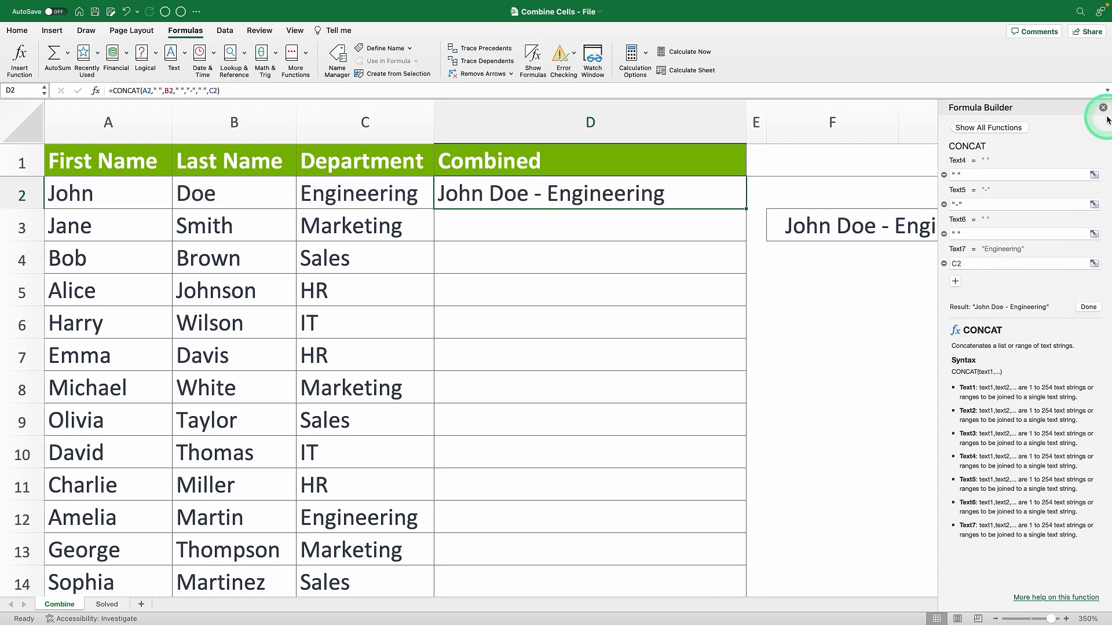
# Fill the CONCAT formula down column D so every row shows 'First Last - Department'
pyautogui.click(1101, 107)
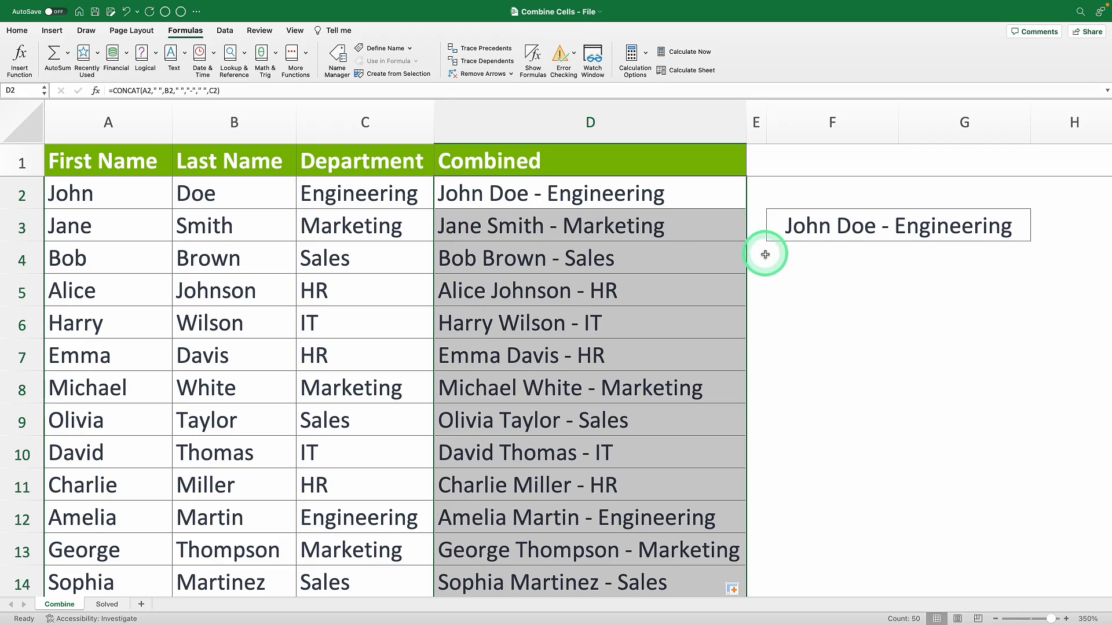
pyautogui.click(831, 257)
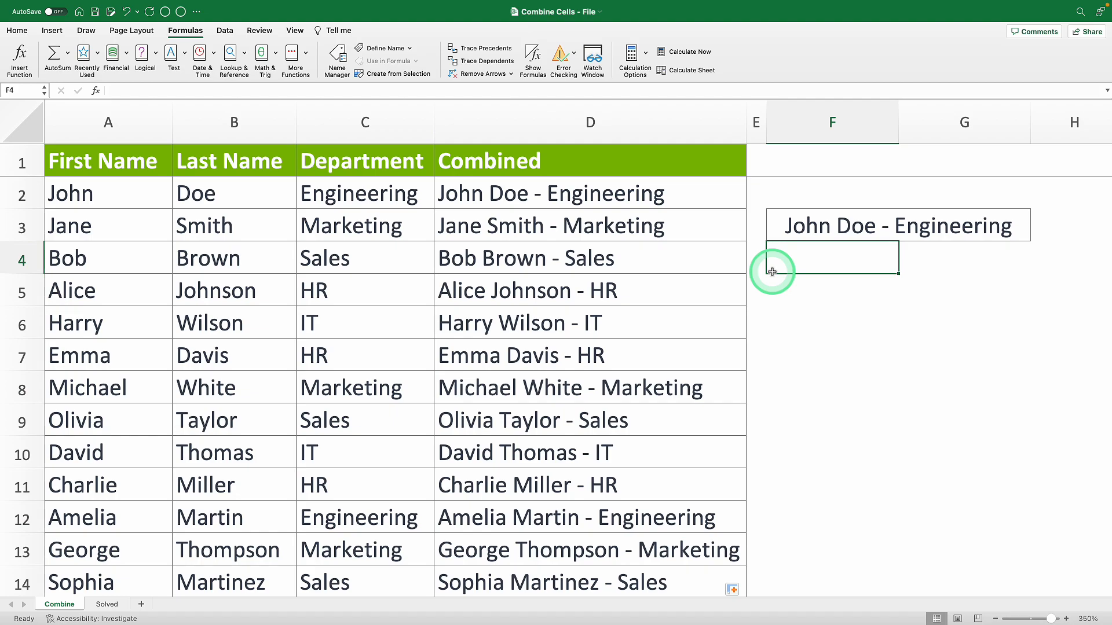